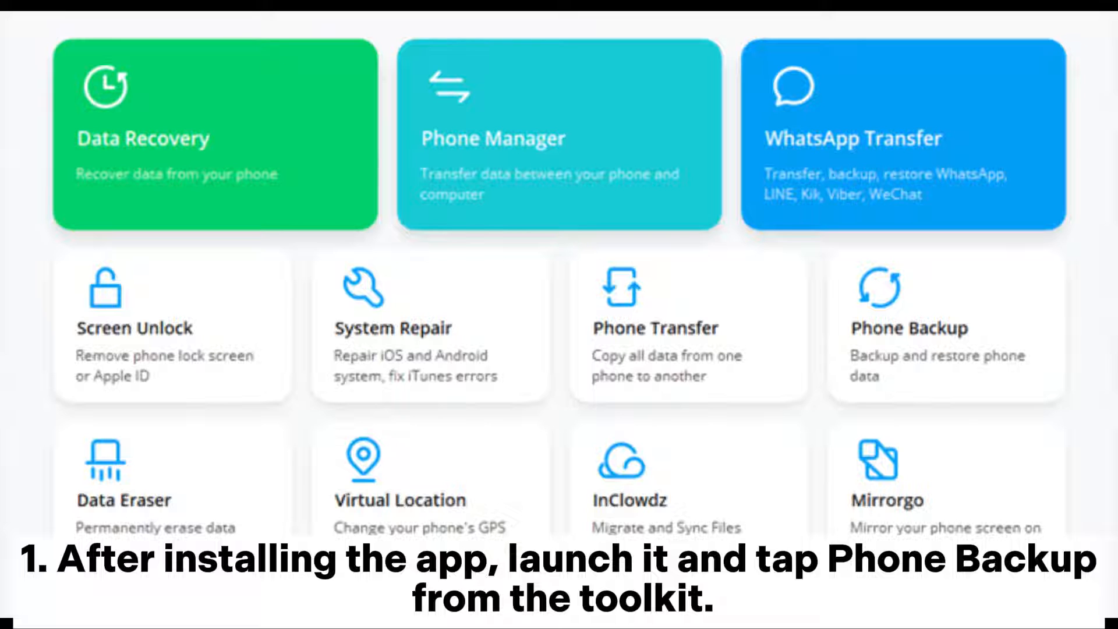
Start a Phone Backup to list all phone data categories (1.85GB, 13,768 items) for selection
{"action": "left_click", "coordinate": [907, 329]}
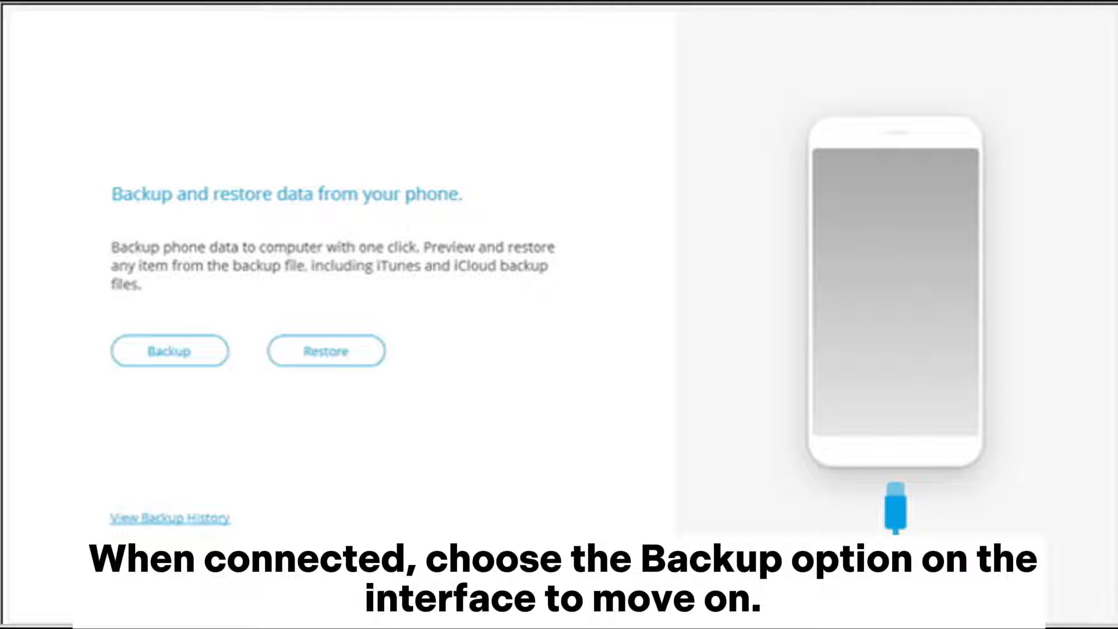
{"action": "left_click", "coordinate": [170, 351]}
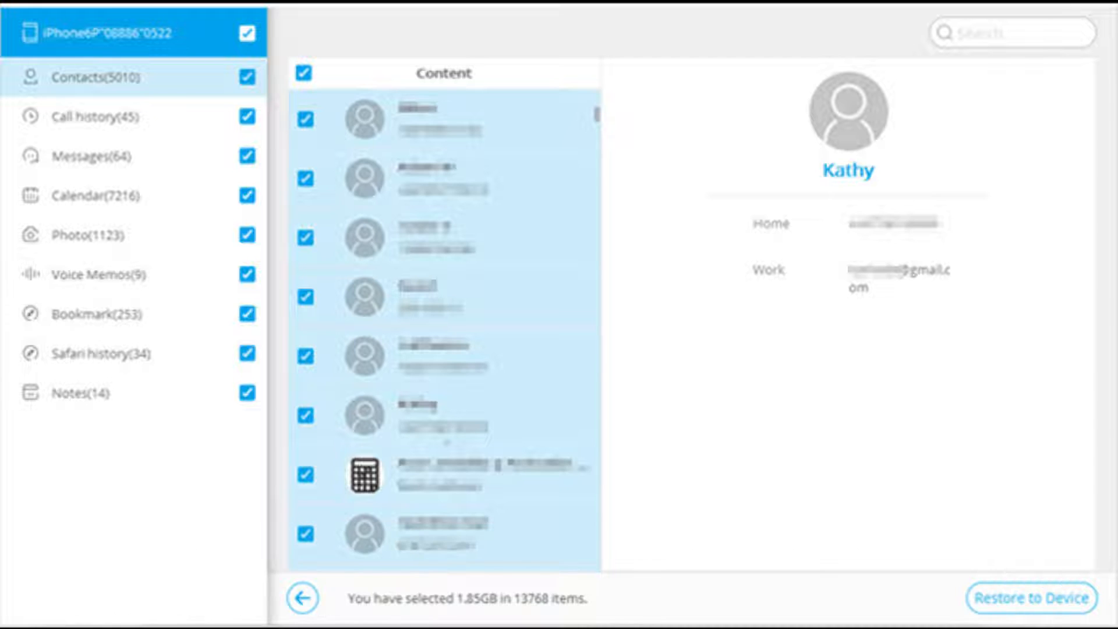
{"action": "left_click", "coordinate": [1032, 597]}
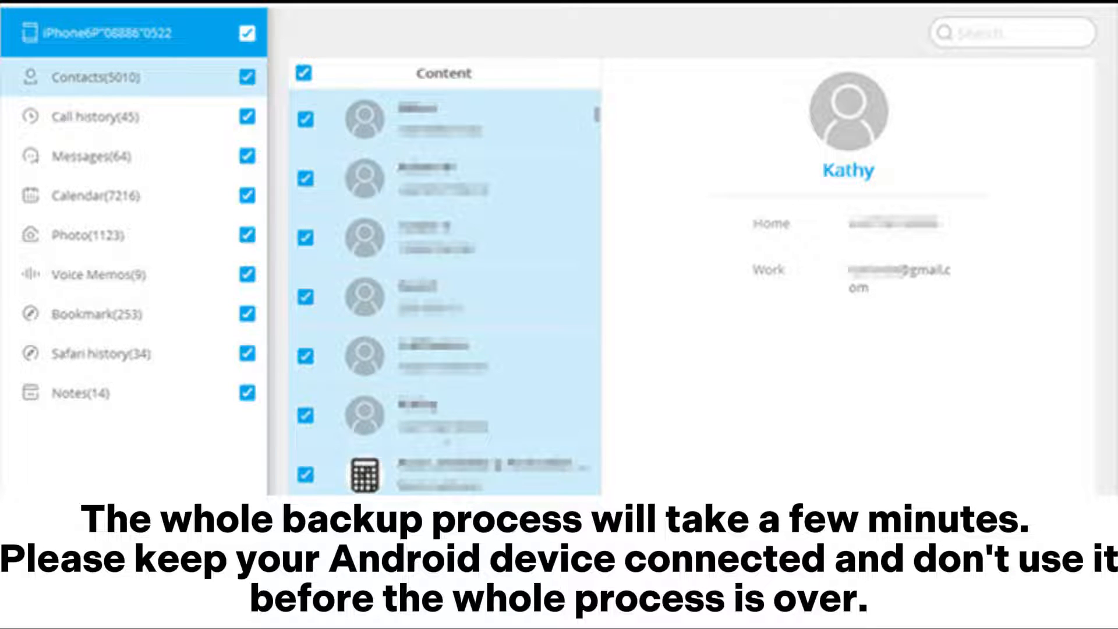